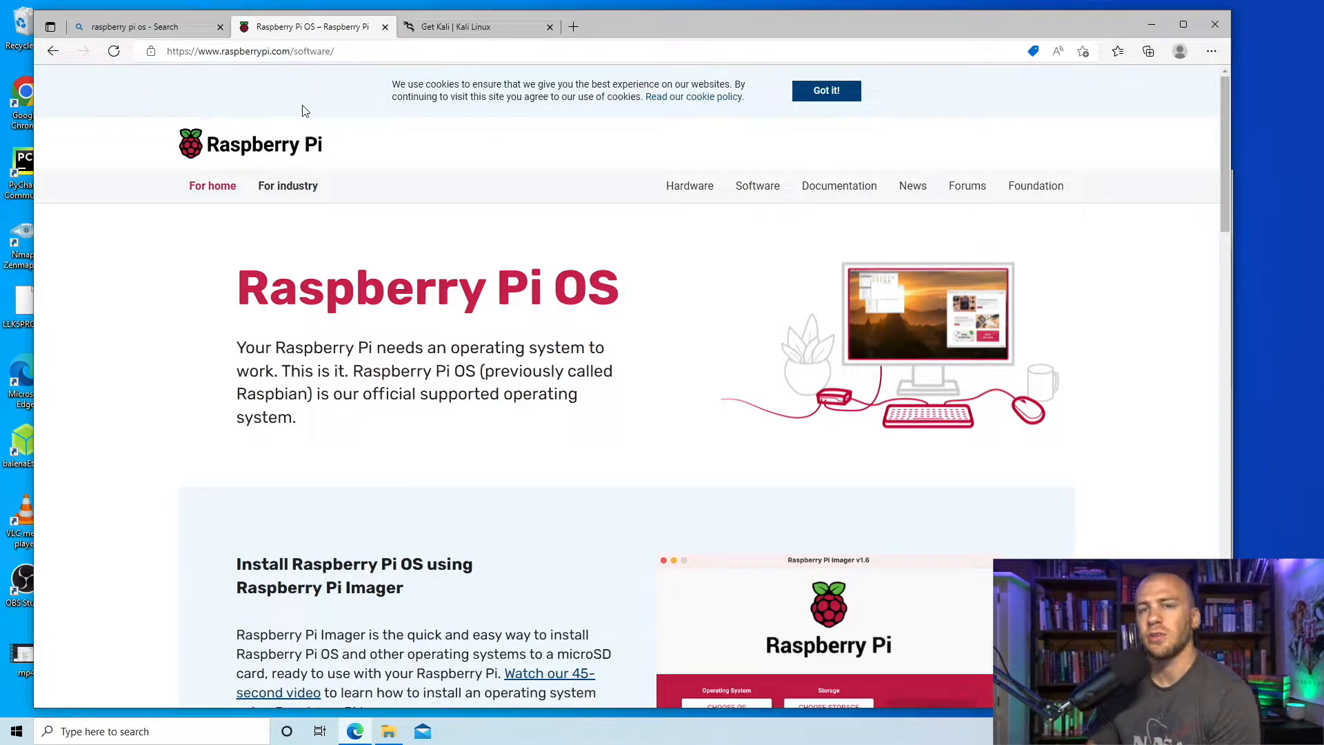
mouse_move(533, 262)
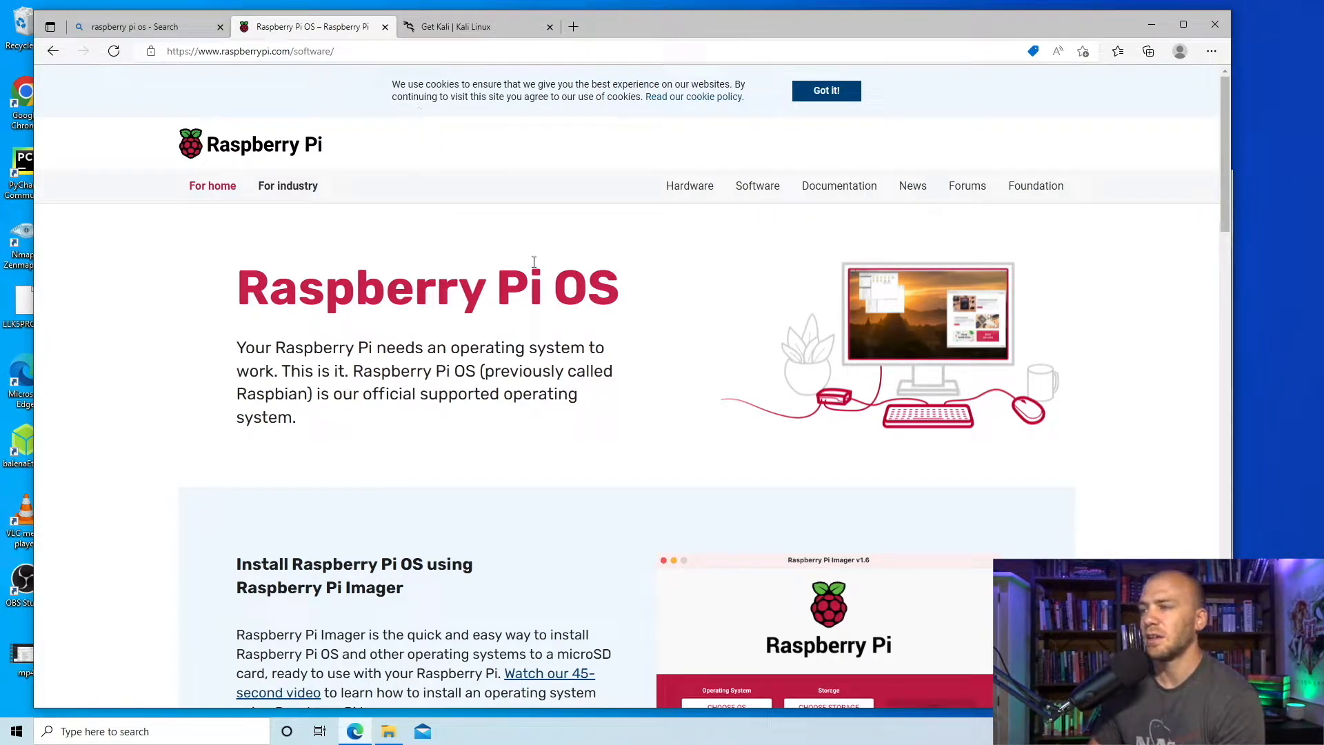
Select 'Raspberry' in the page heading and scroll to the Raspberry Pi Imager download options.
double_click(365, 287)
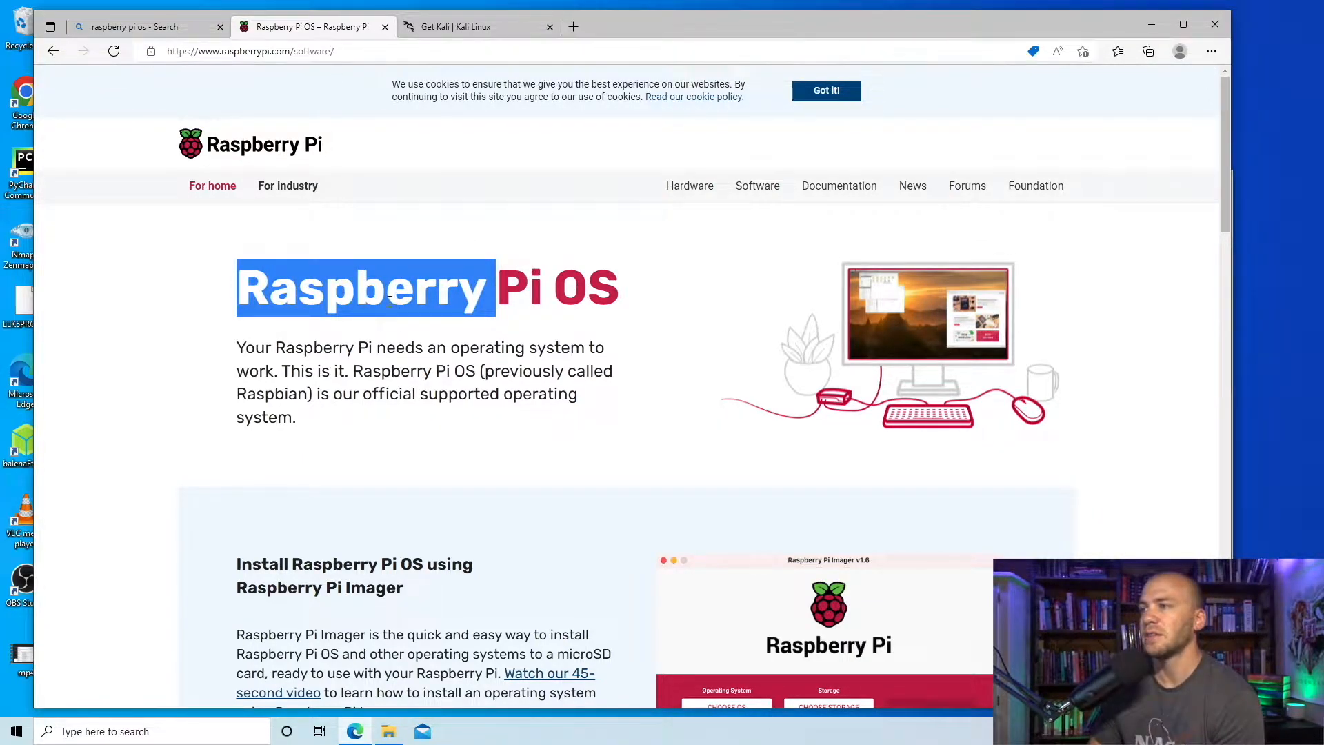
scroll(down, 3)
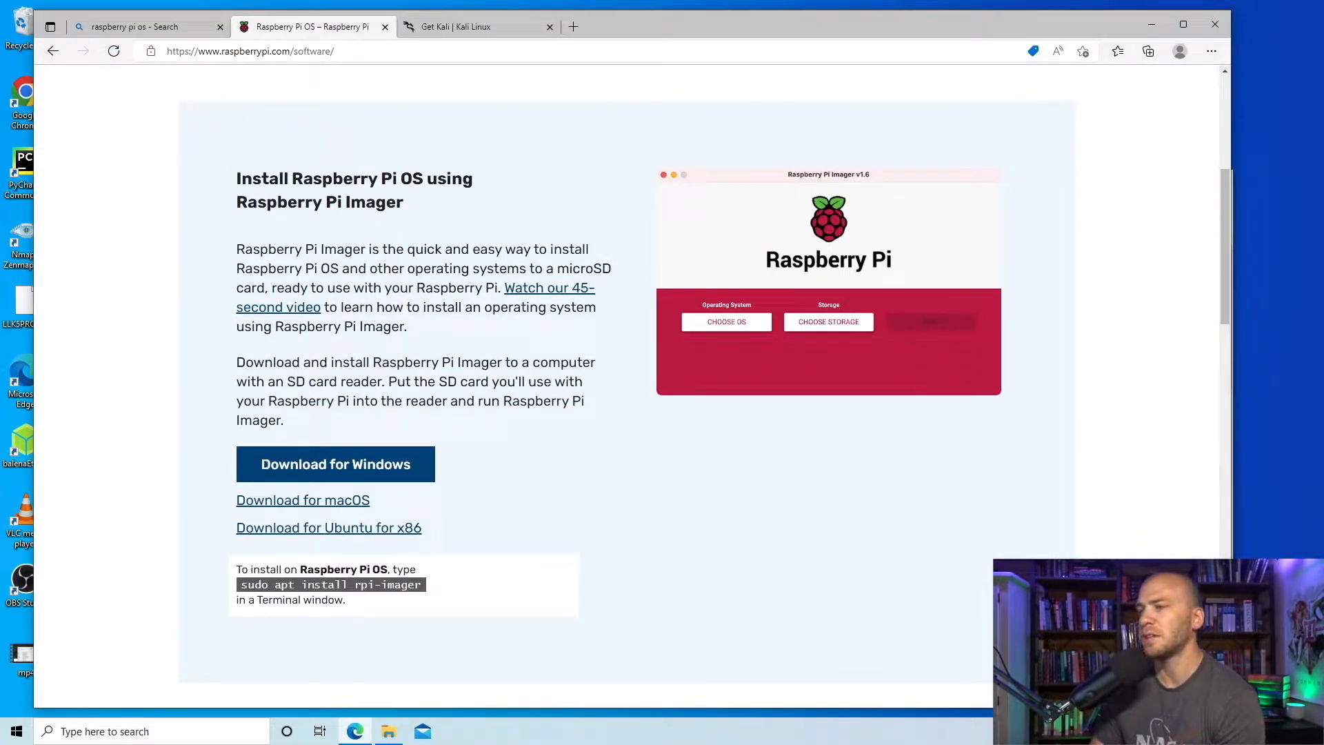
mouse_move(335, 463)
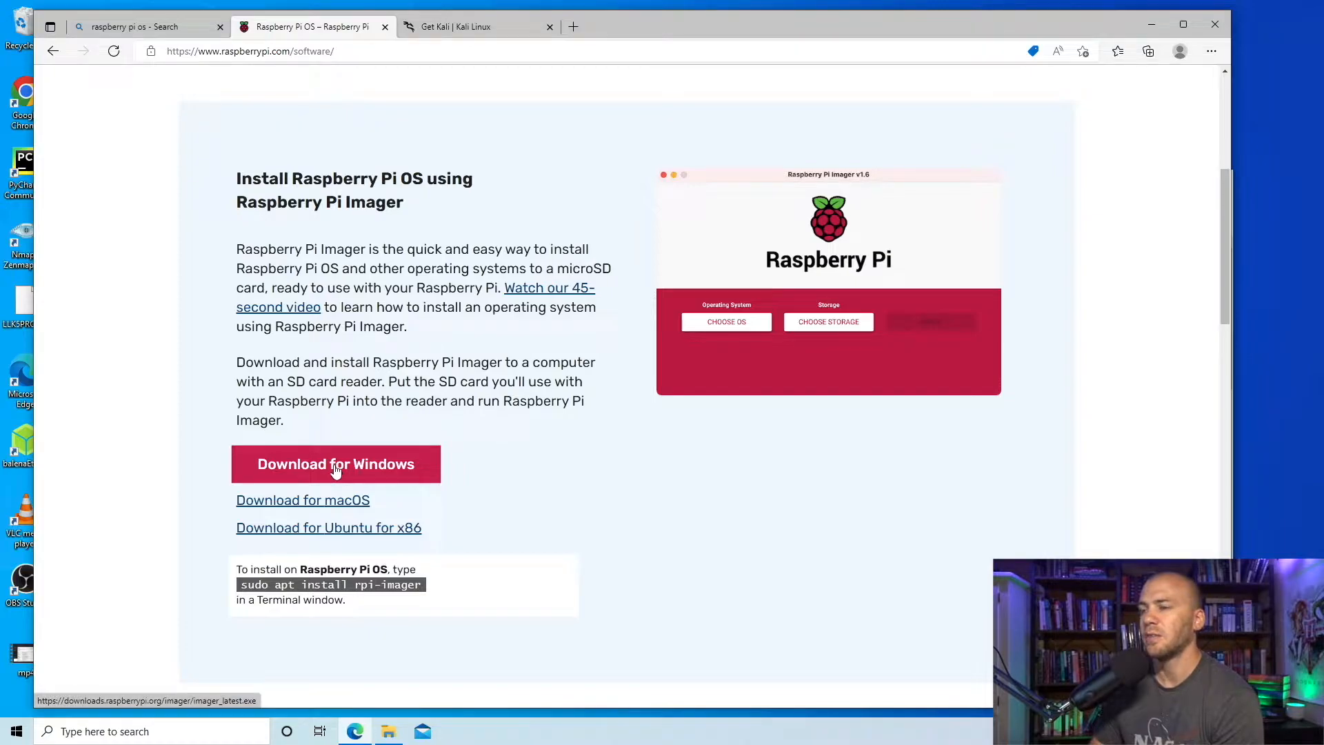
mouse_move(364, 469)
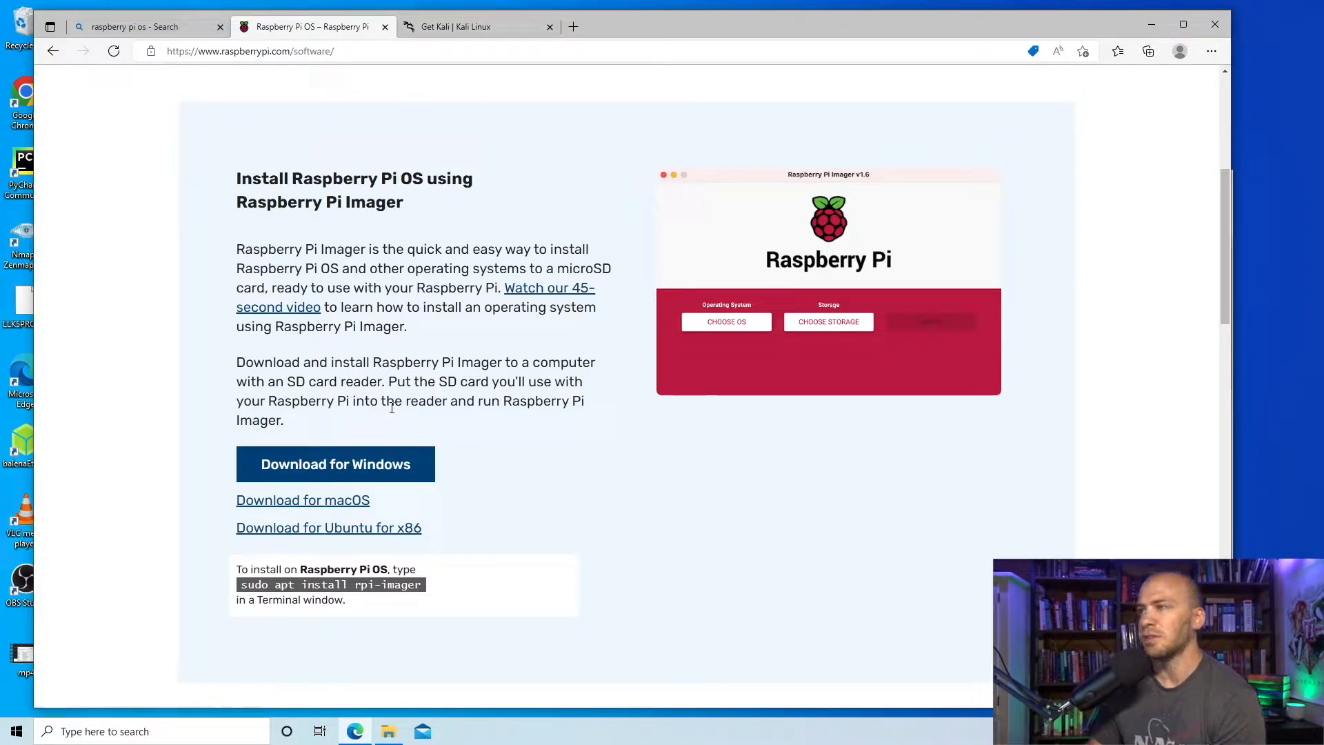
Switch to the Get Kali tab and show its ARM images section.
click(477, 26)
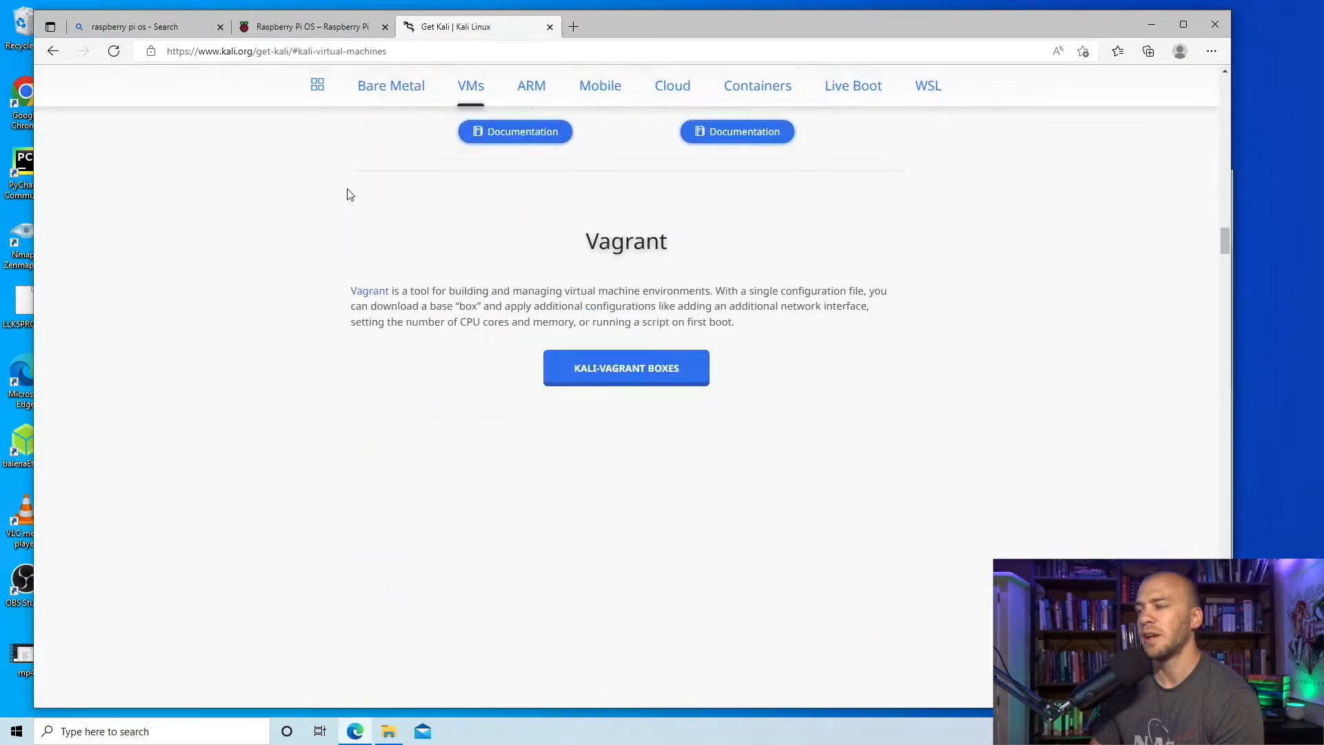
click(530, 85)
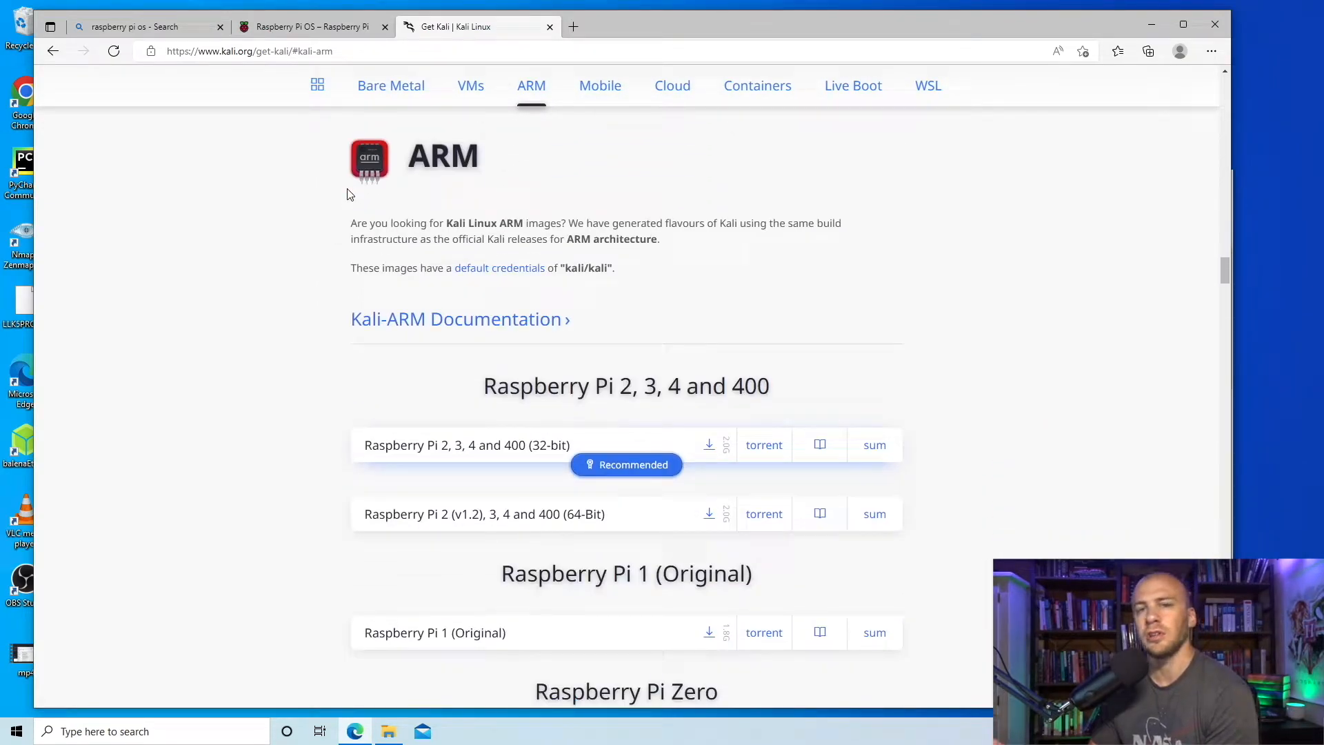
mouse_move(430, 195)
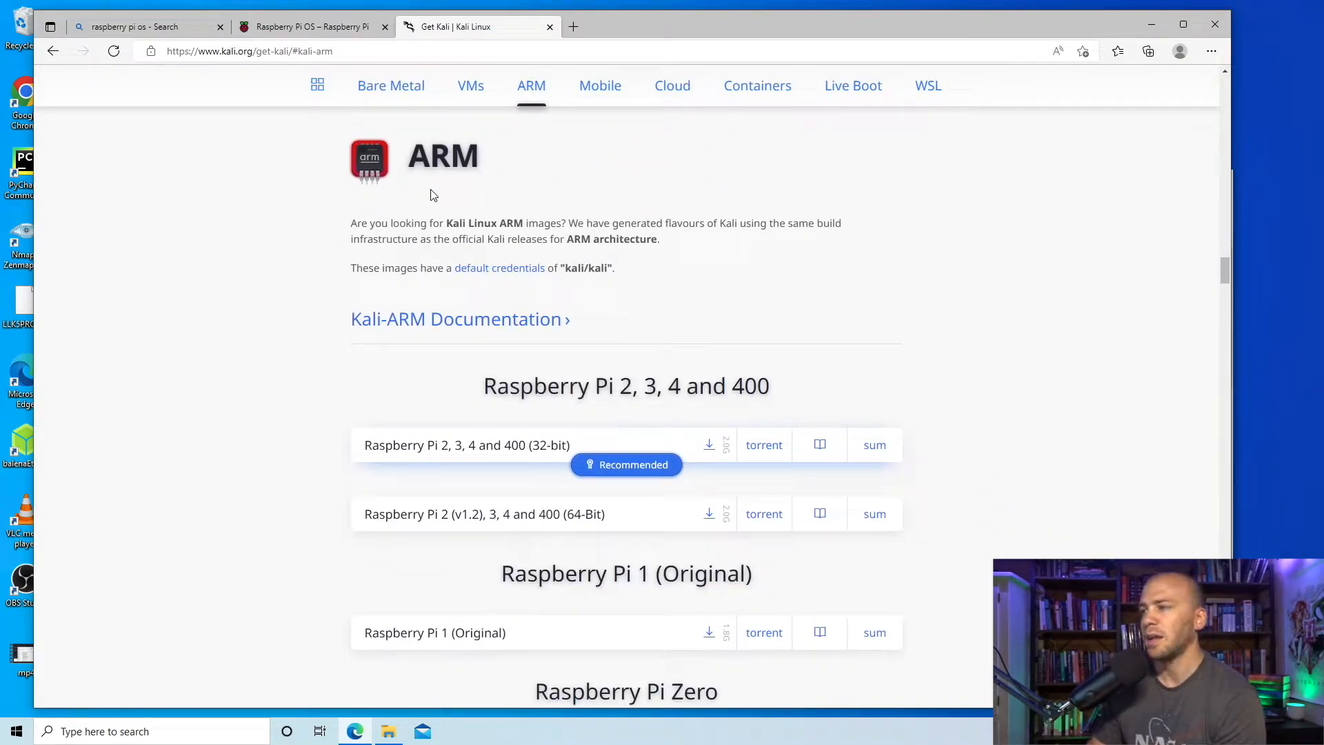
mouse_move(437, 453)
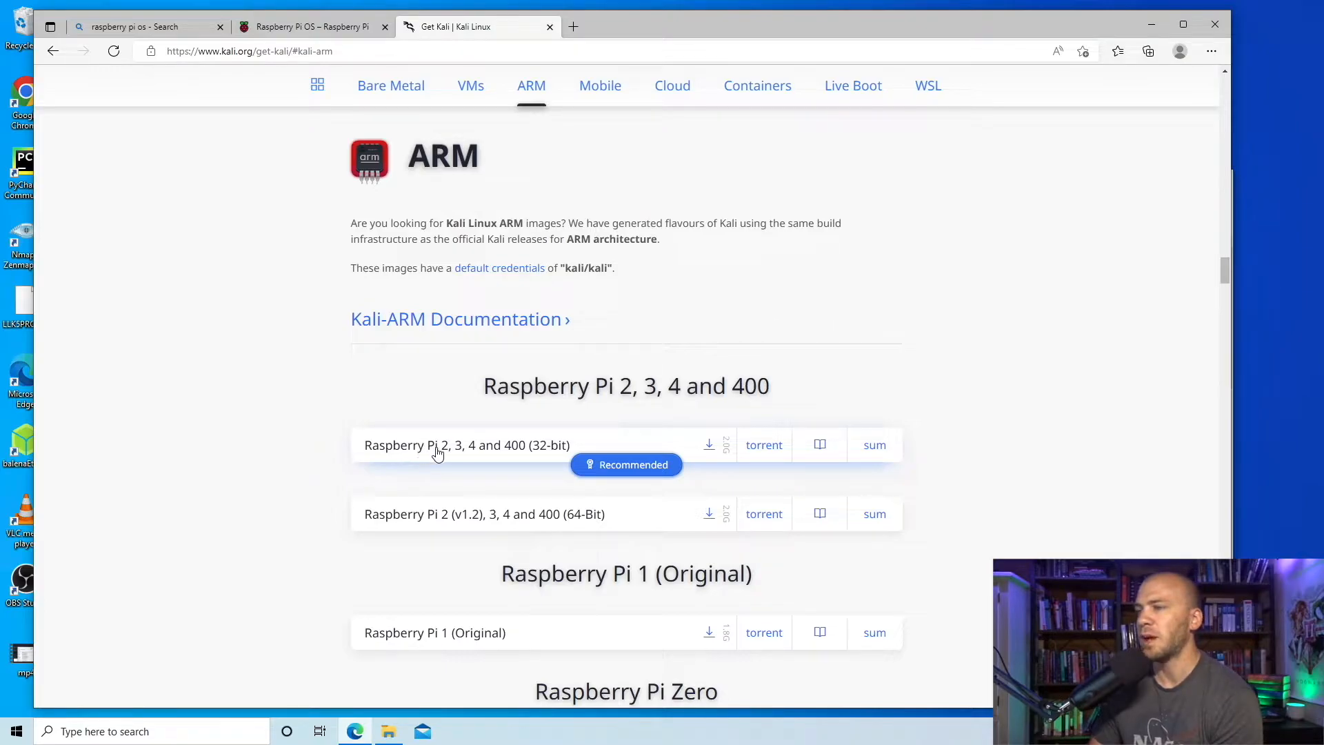
mouse_move(626, 464)
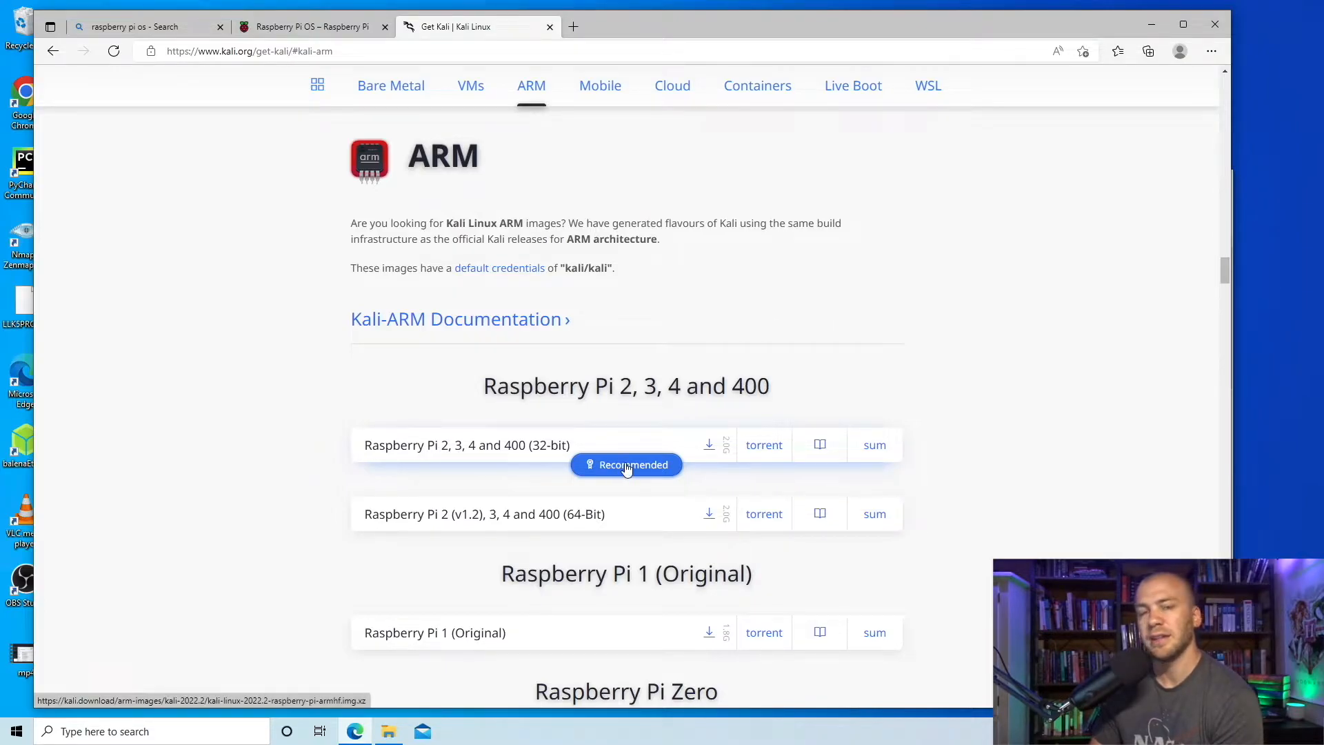
mouse_move(425, 319)
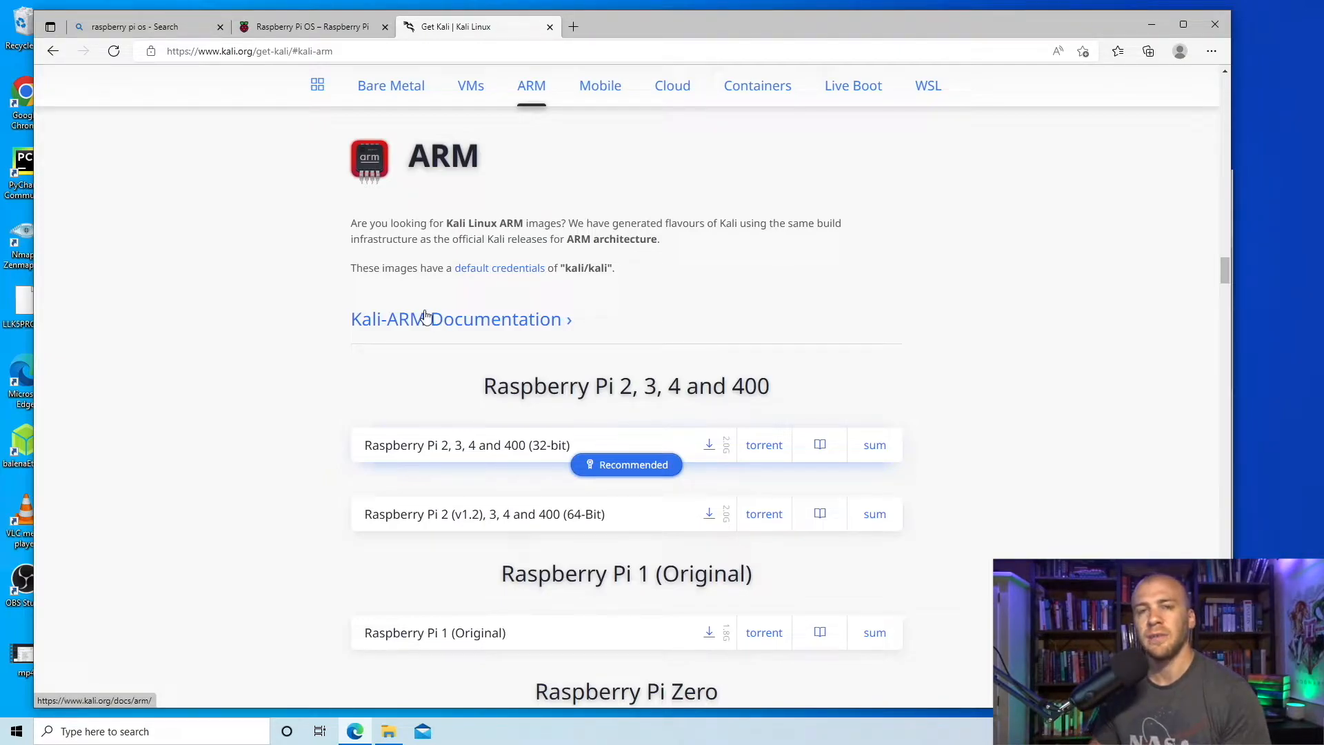
mouse_move(1189, 222)
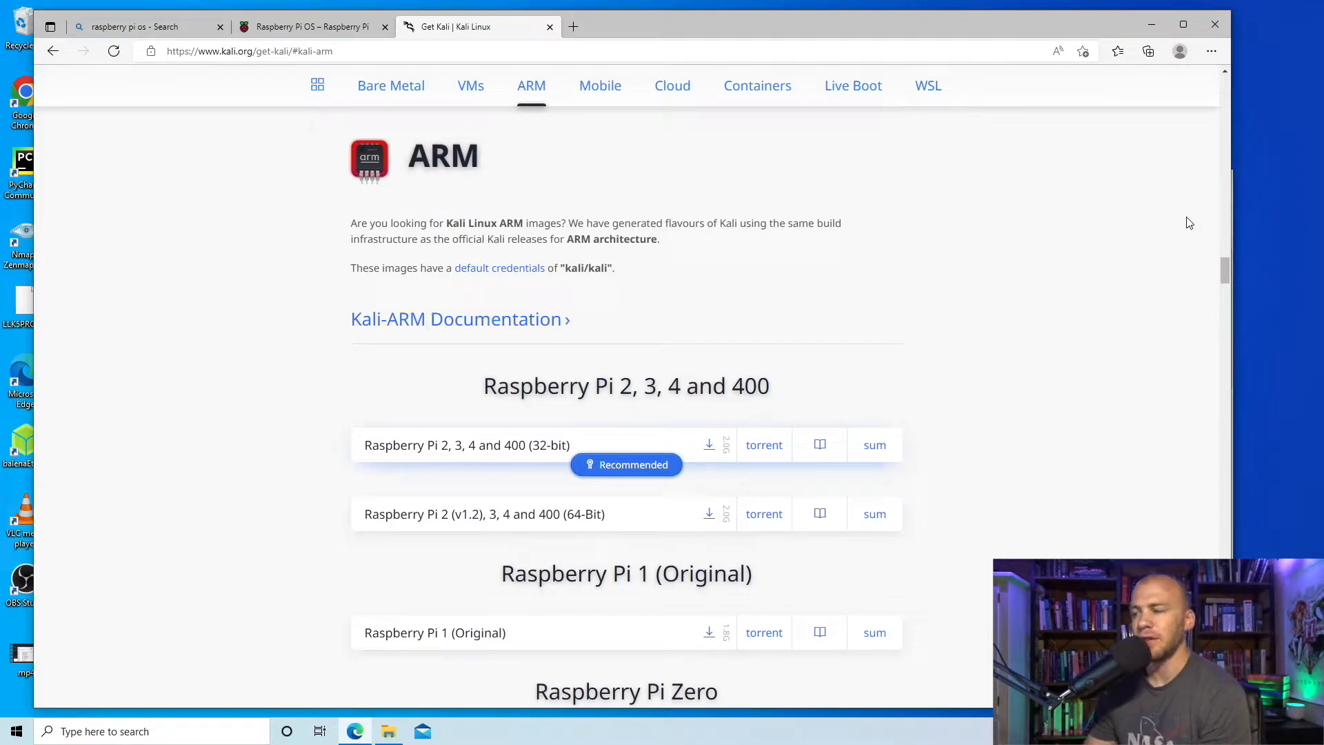
mouse_move(451, 547)
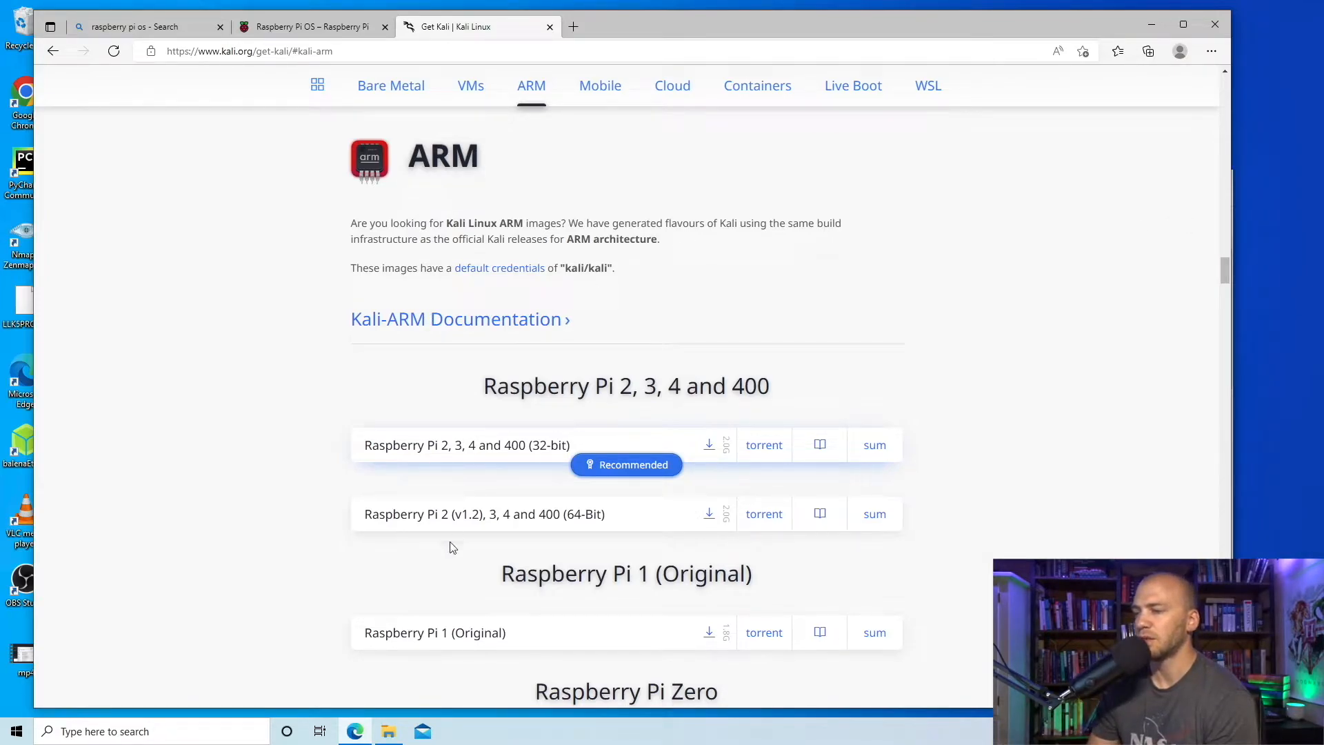
Open kali-linux-2022.1-raspberry-pi-armhf.img from File Explorer's recent files.
click(388, 730)
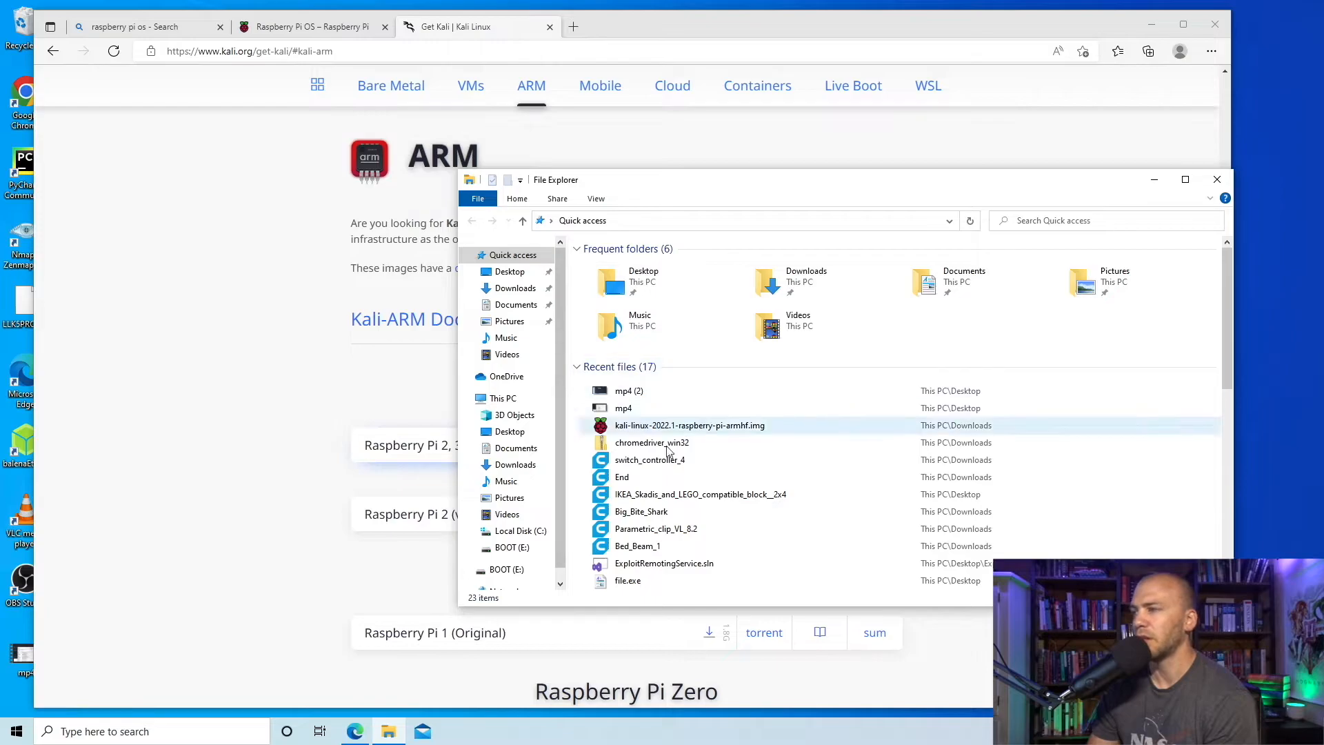
mouse_move(650, 433)
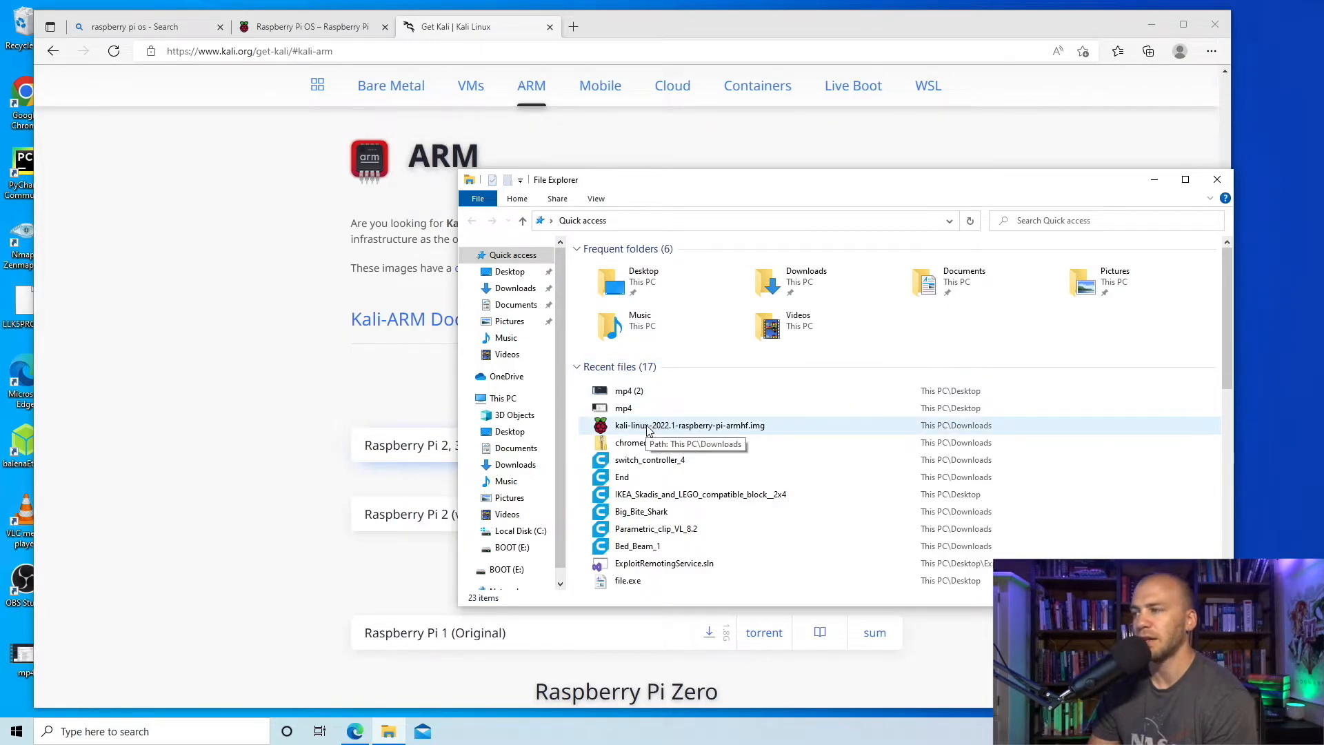
click(689, 425)
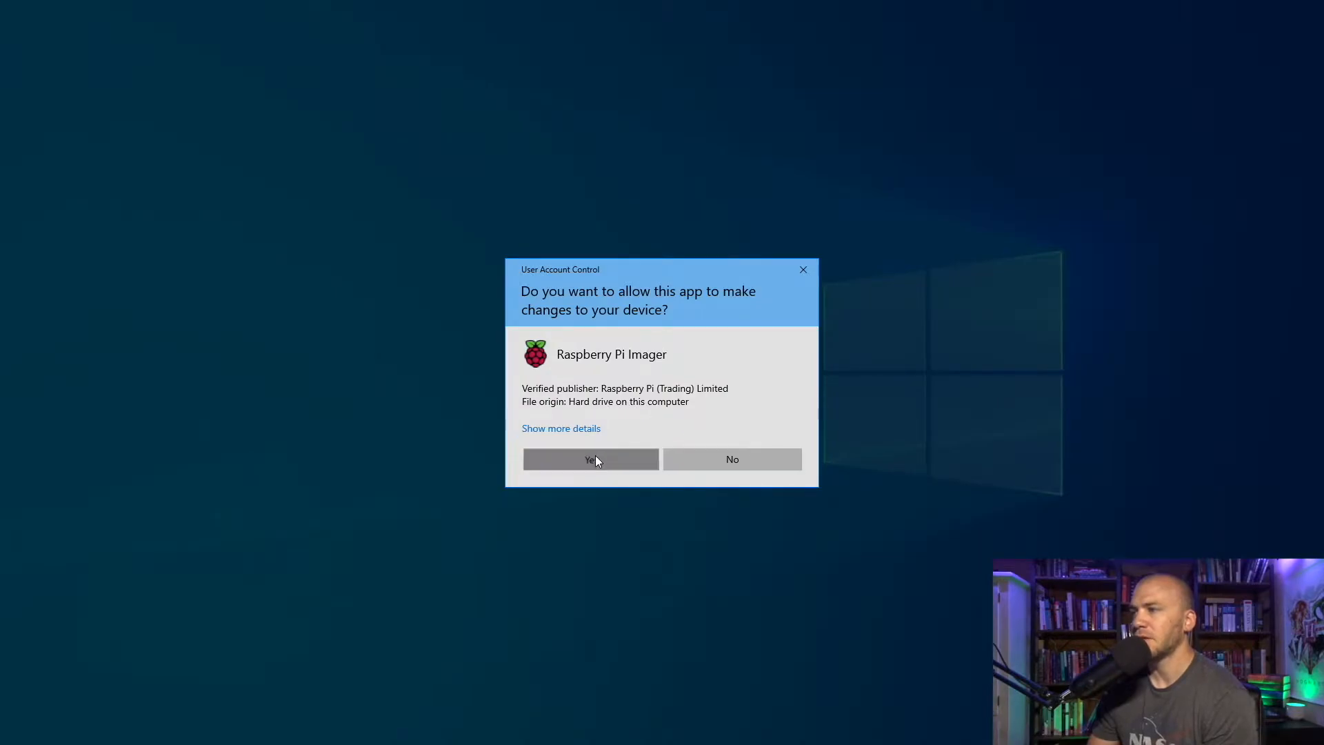
Allow Raspberry Pi Imager through User Account Control and view the operating system list.
click(589, 459)
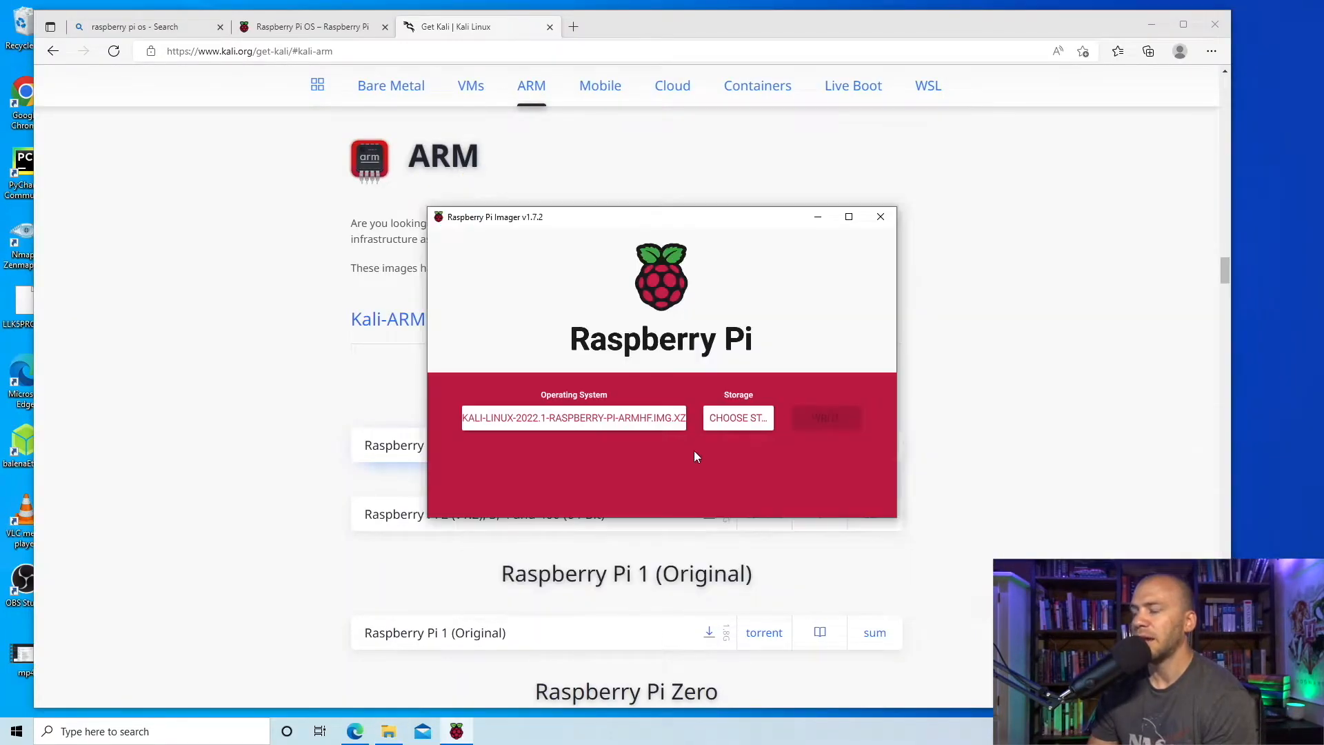
mouse_move(667, 403)
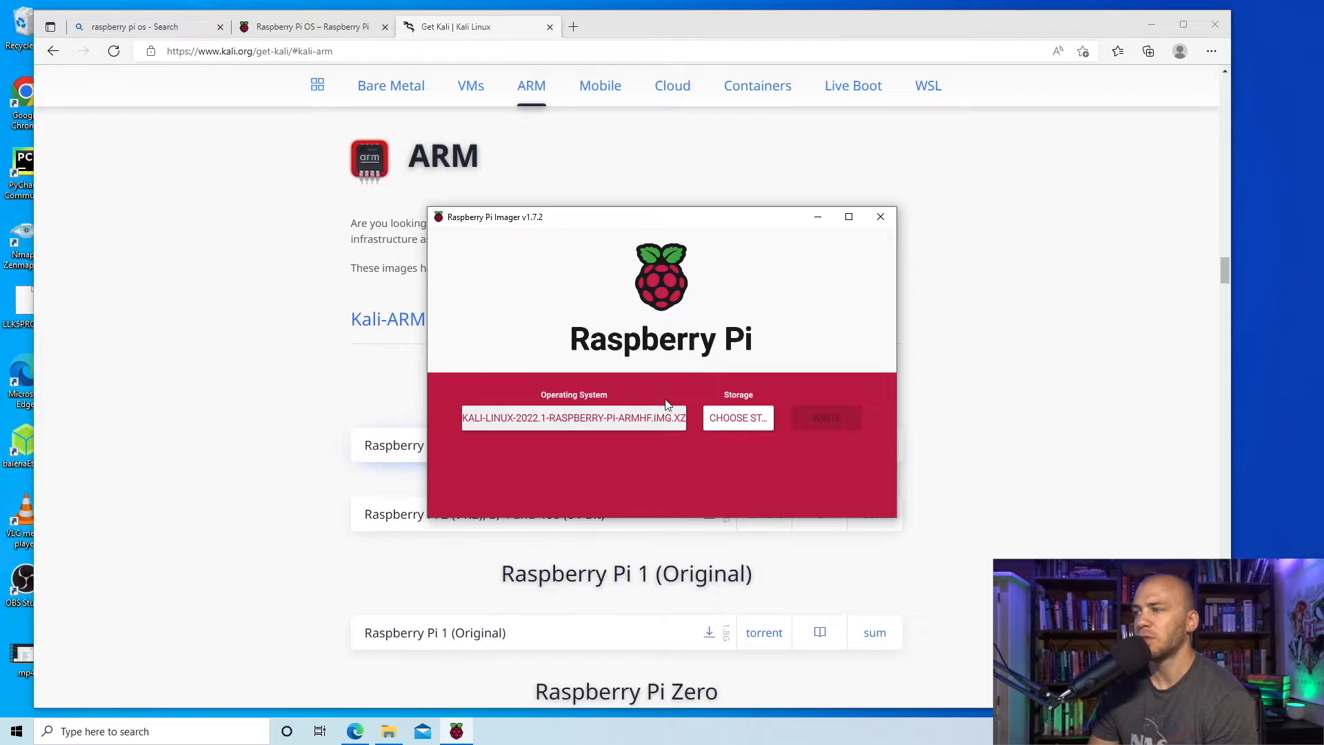
click(573, 417)
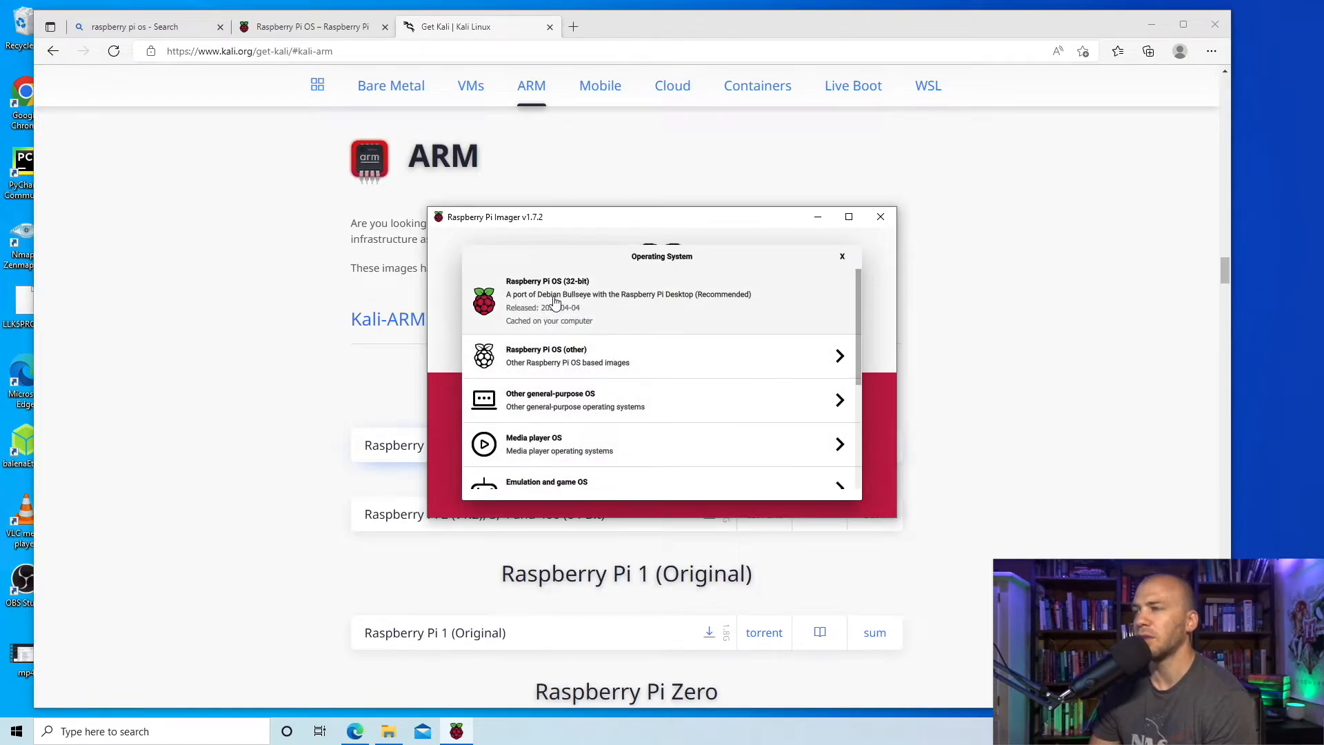
mouse_move(605, 356)
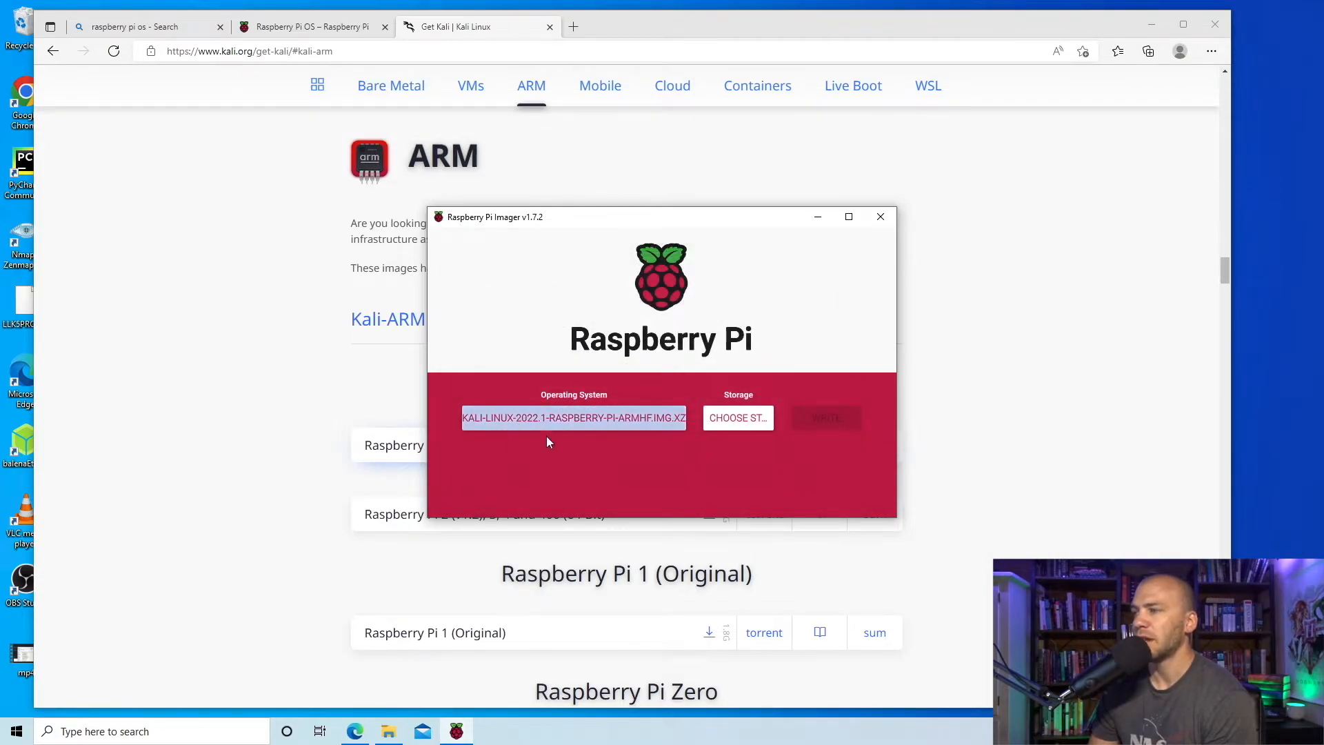
mouse_move(787, 426)
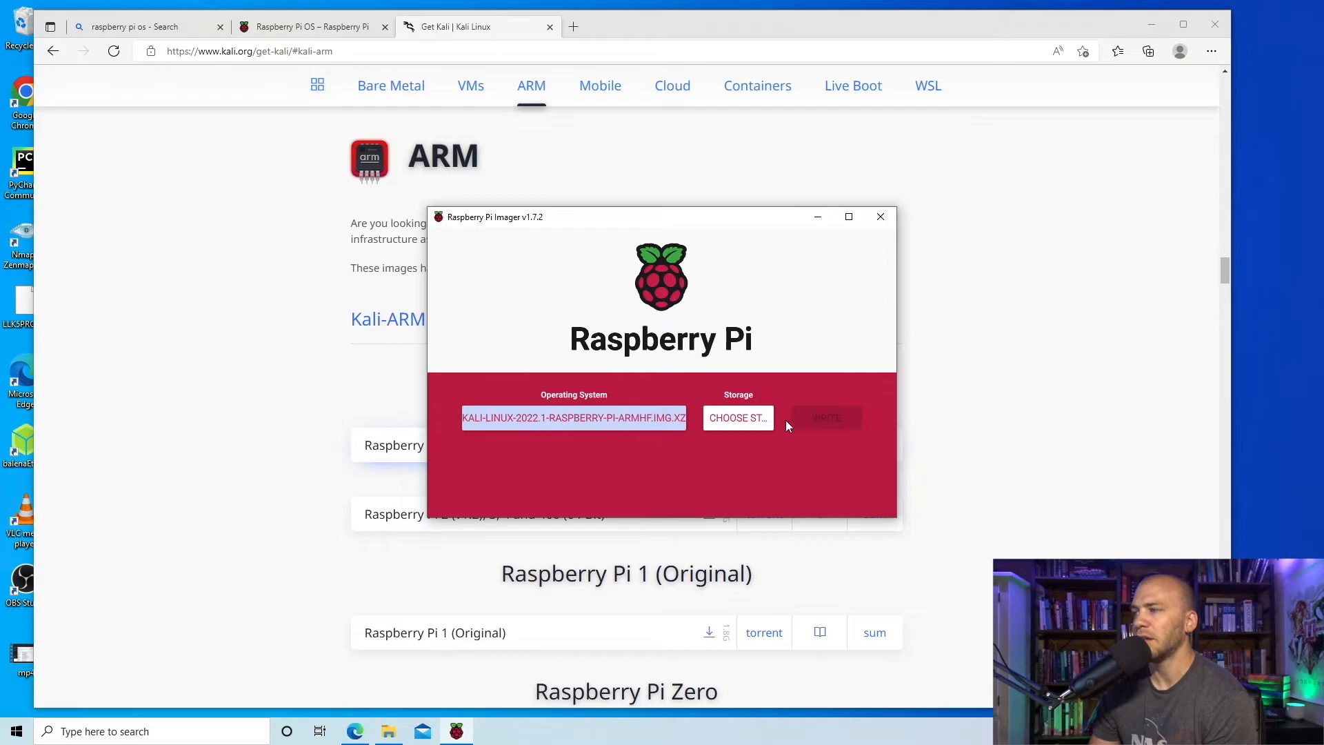
Choose the Mass Storage Device USB Device - 32.0 GB, write, and confirm erasing it.
click(737, 417)
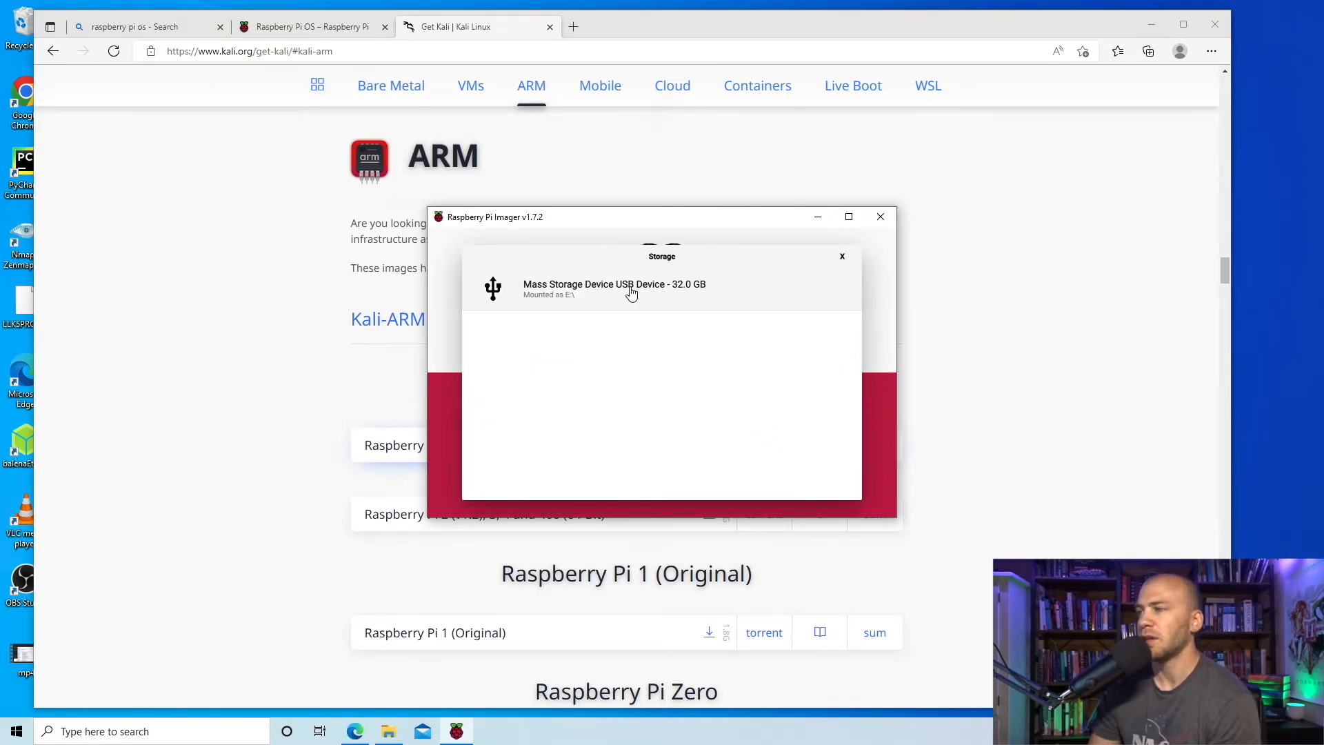
click(614, 289)
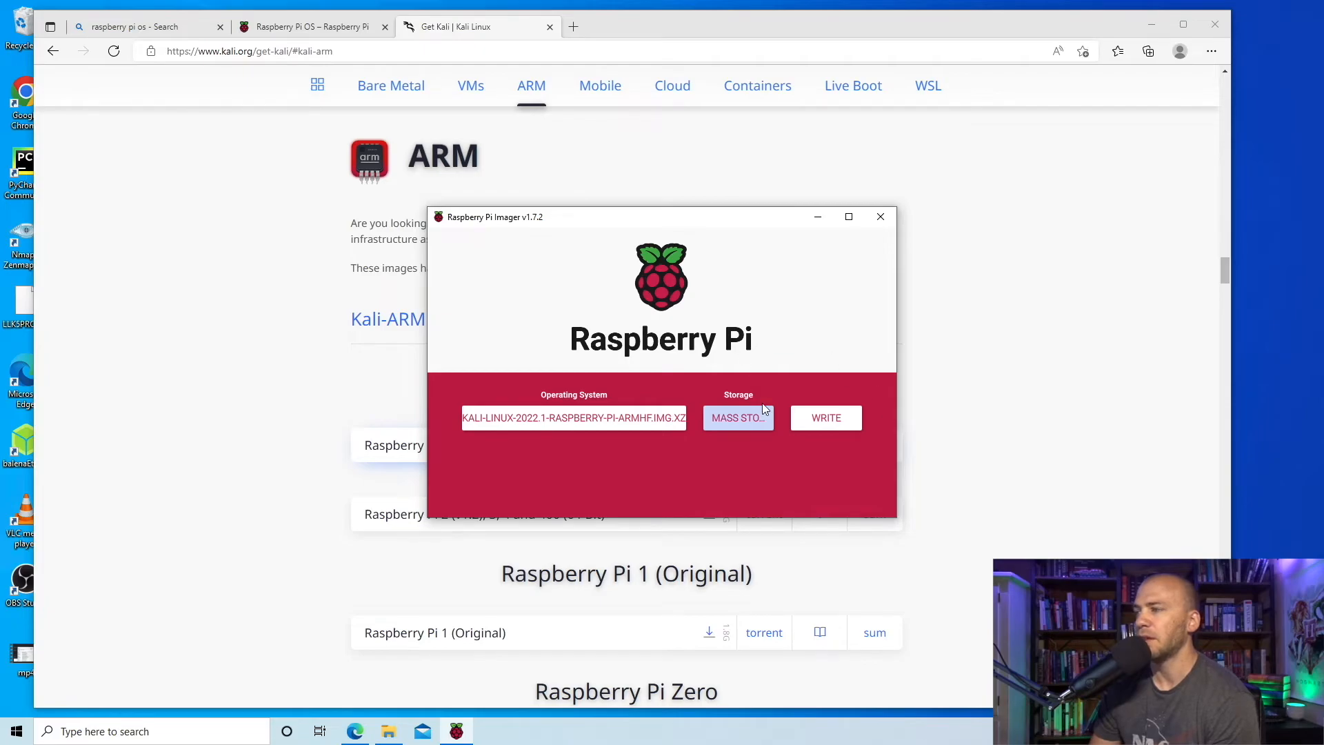
click(824, 417)
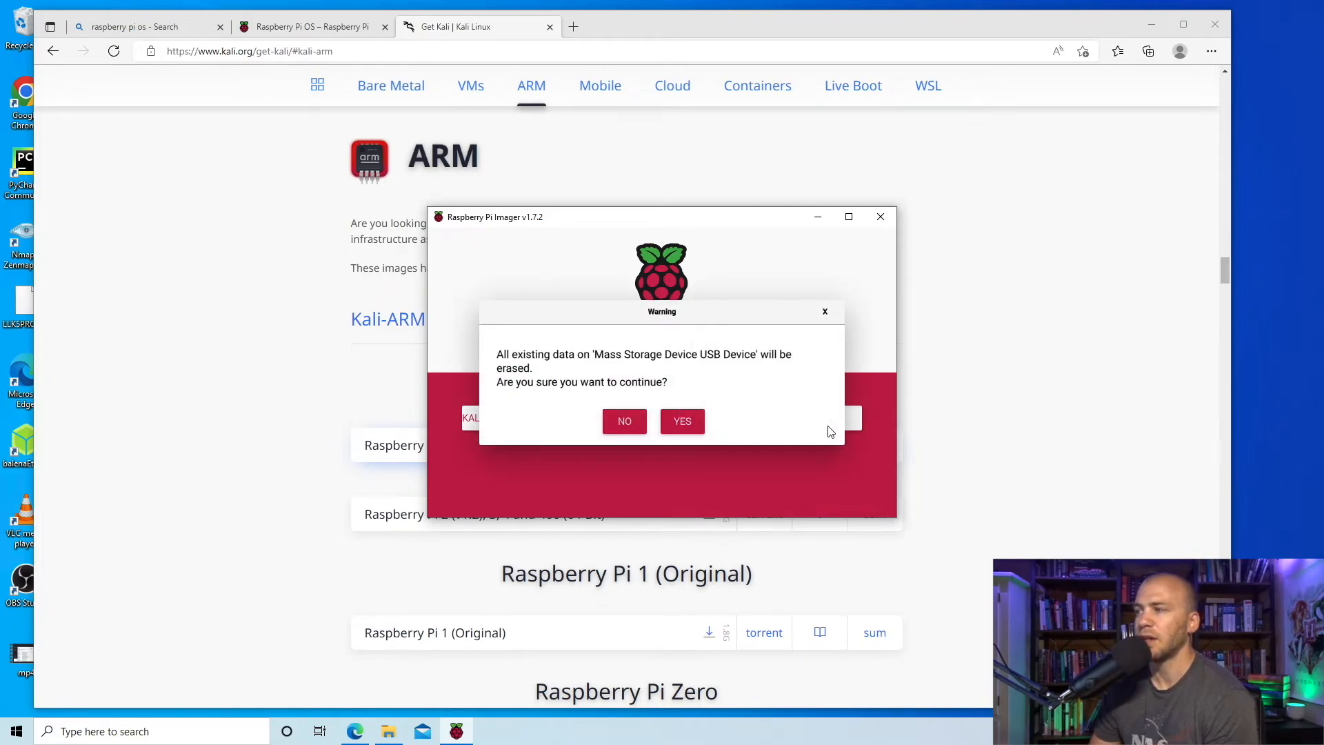
click(682, 421)
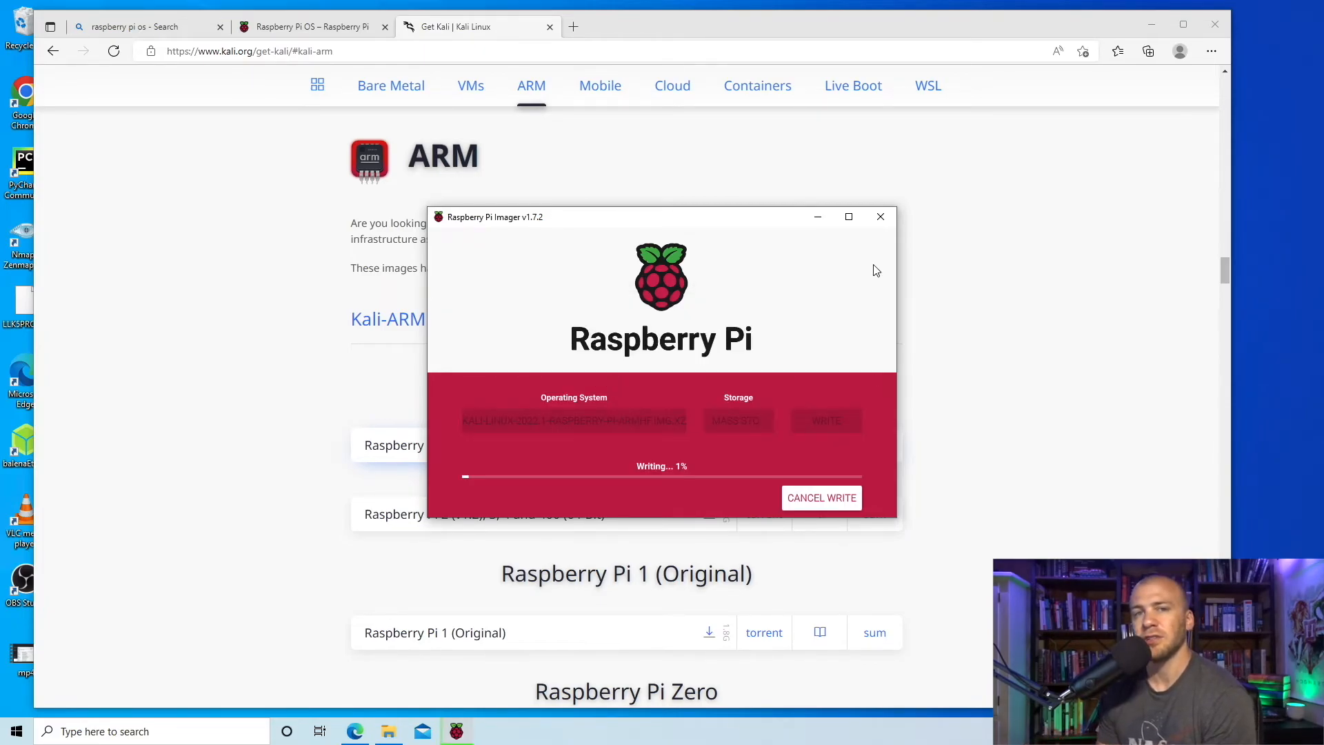